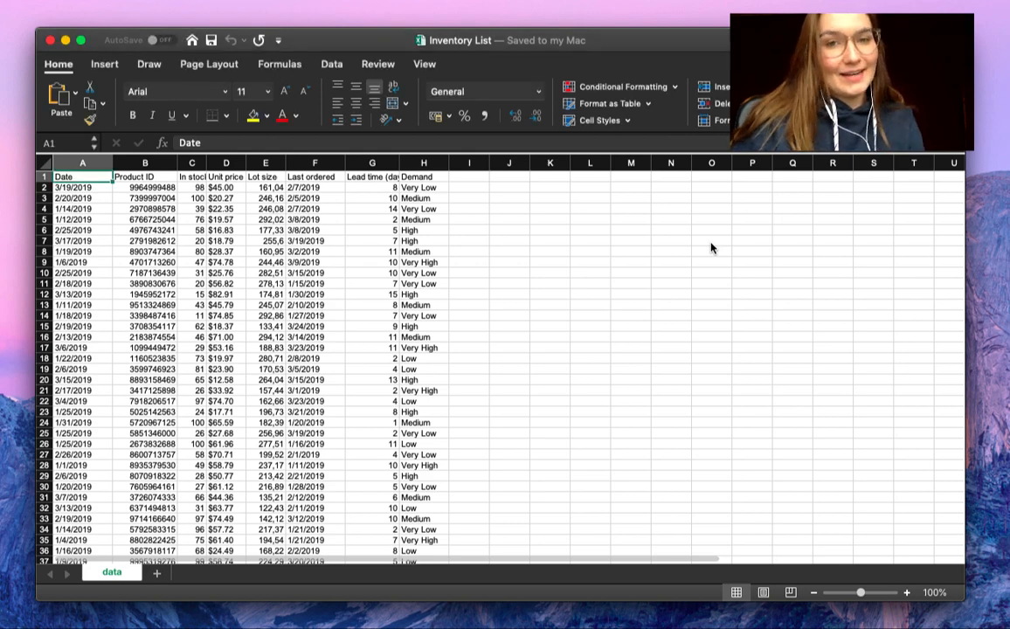
{"action": "mouse_move", "coordinate": [707, 237]}
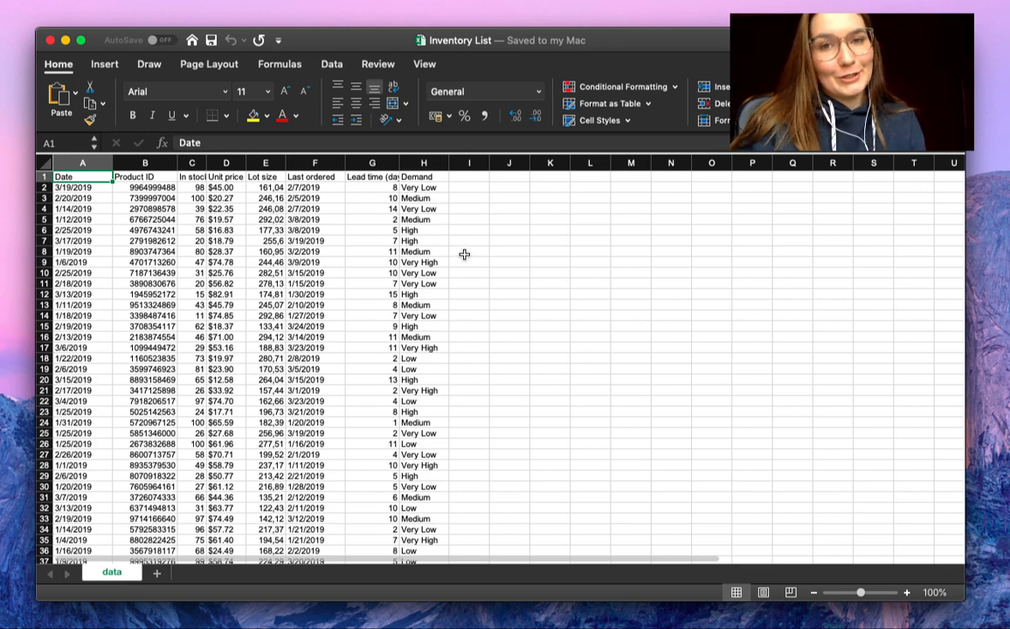
{"action": "mouse_move", "coordinate": [456, 242]}
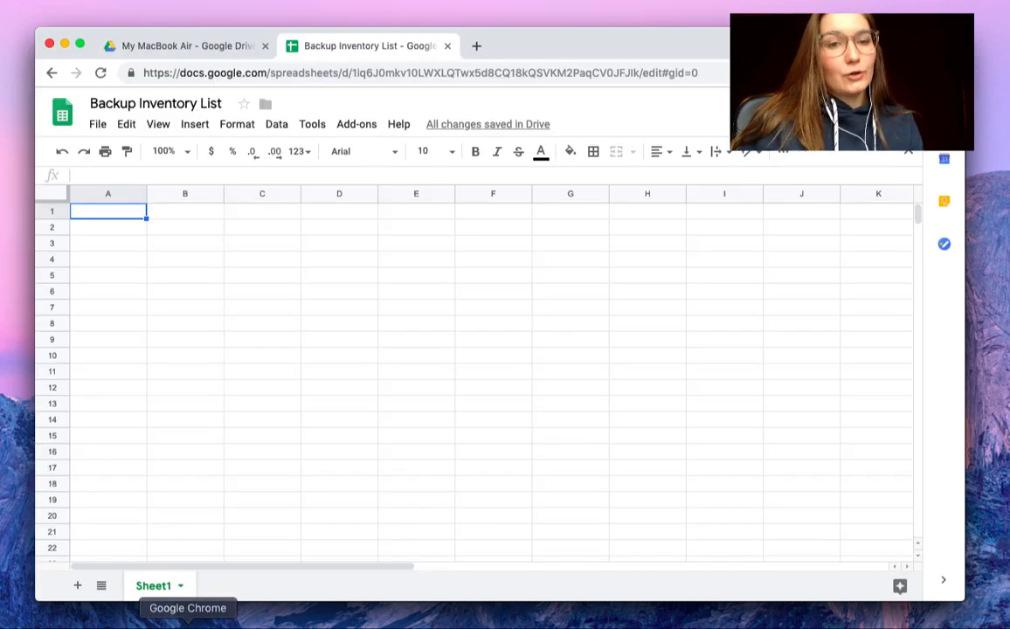
{"action": "left_click", "coordinate": [184, 45]}
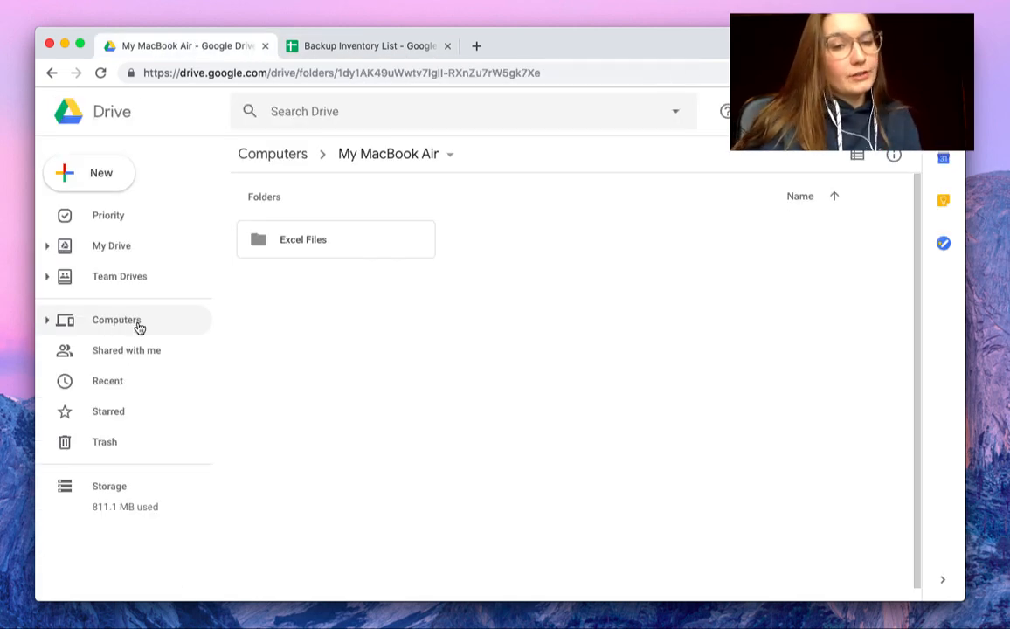
{"action": "mouse_move", "coordinate": [323, 248]}
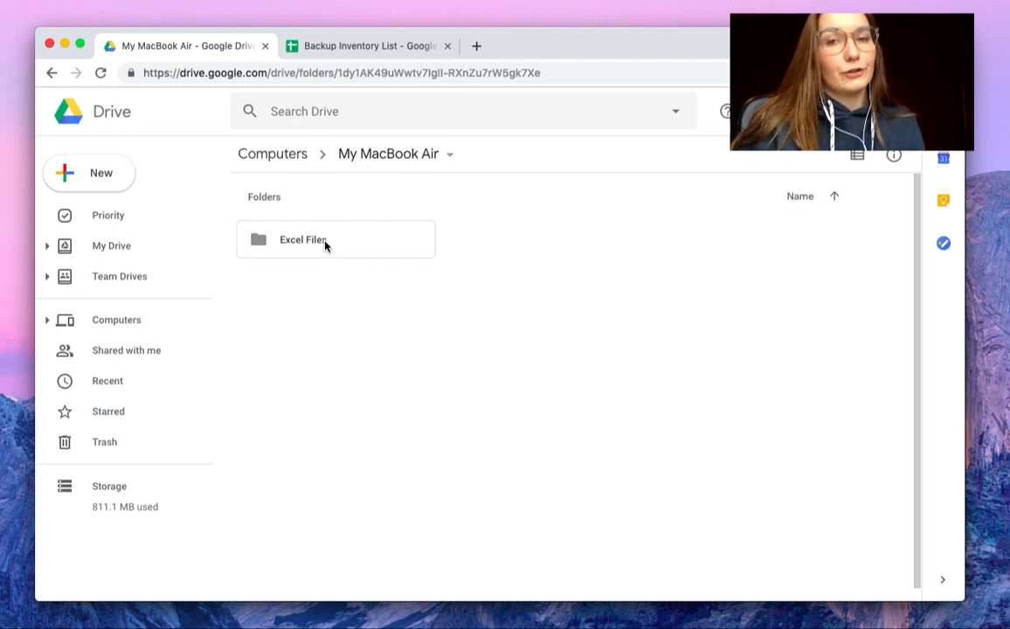
{"action": "double_click", "coordinate": [302, 240]}
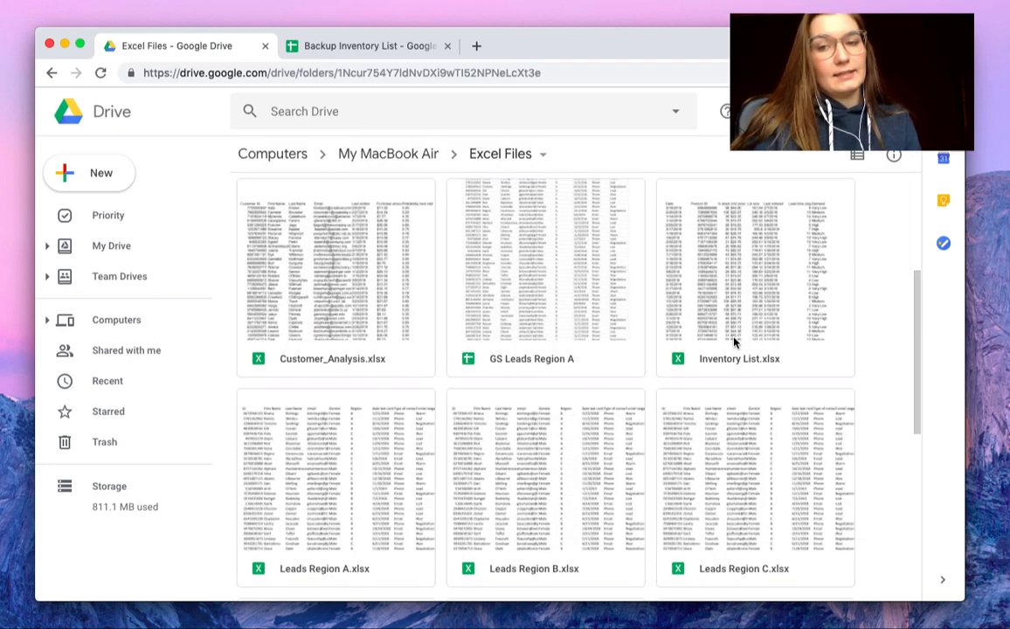
{"action": "mouse_move", "coordinate": [727, 327]}
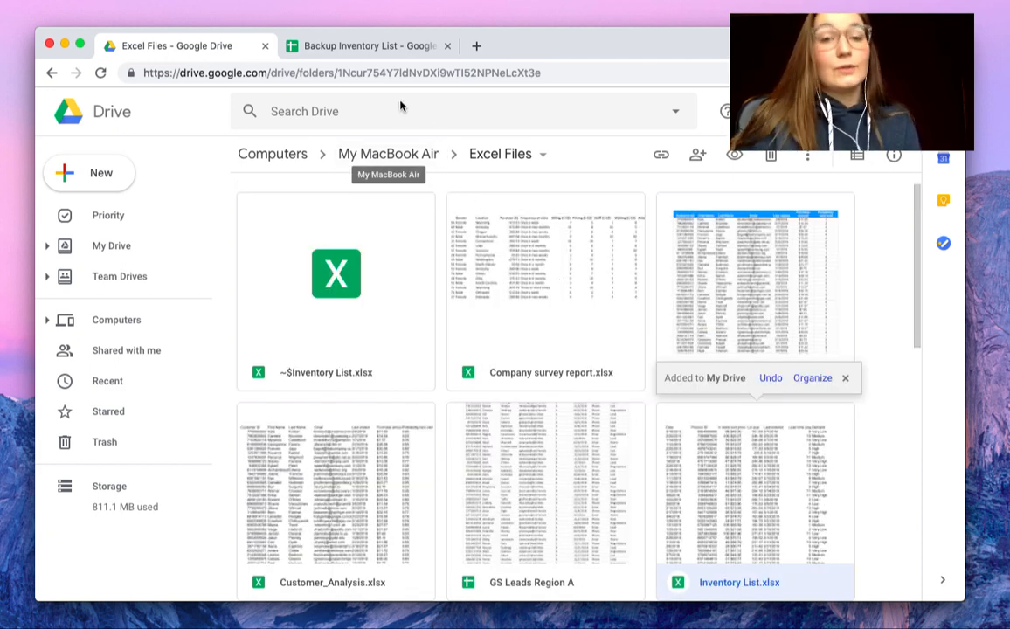
{"action": "left_click", "coordinate": [367, 46]}
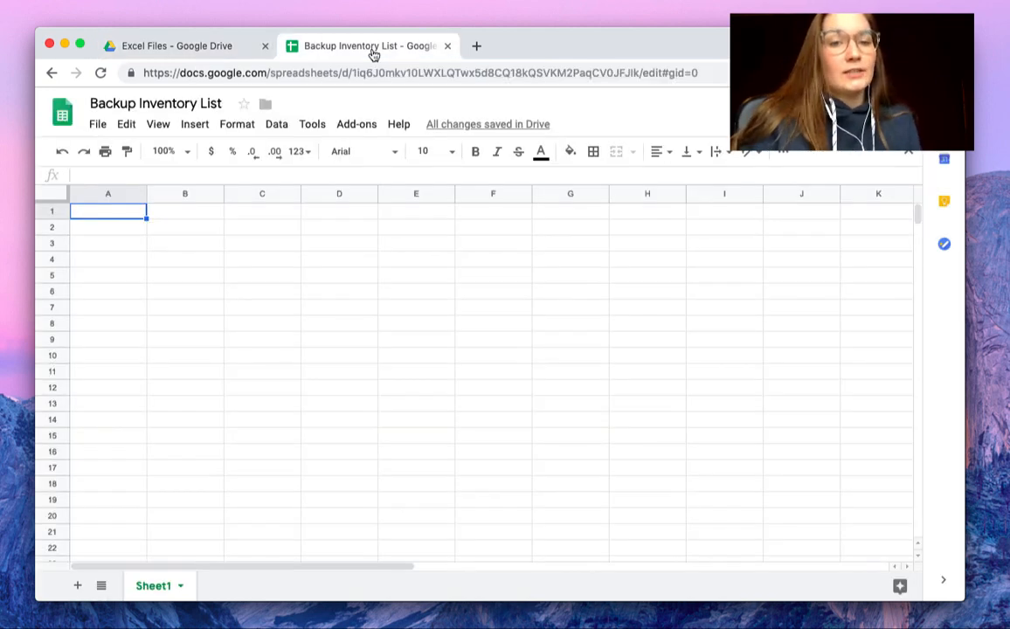
{"action": "mouse_move", "coordinate": [244, 255]}
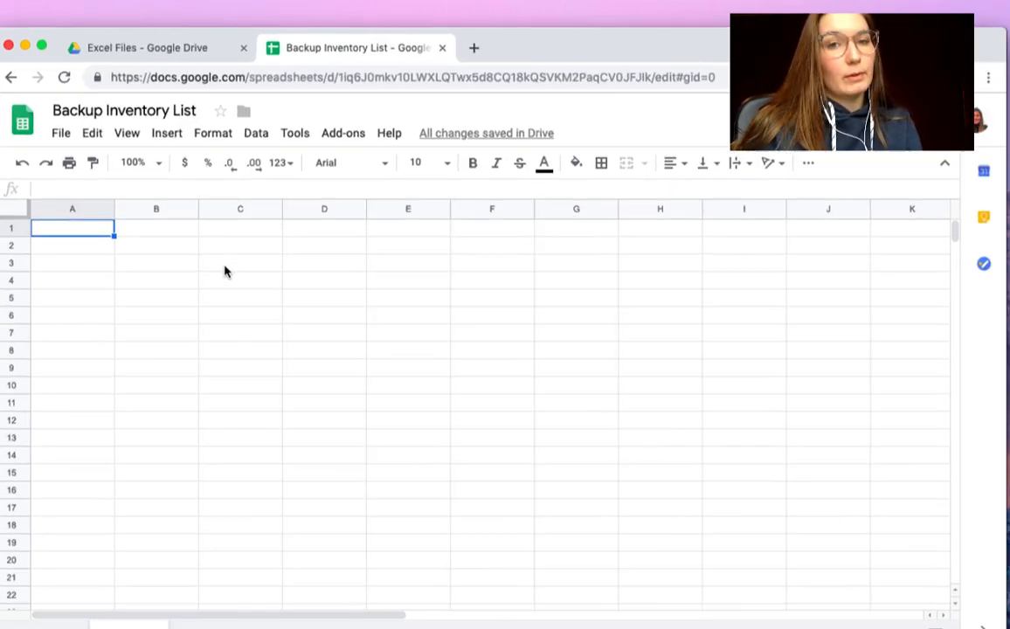
- Launch the Sheetgo add-on sidebar and begin a new Import data connection
{"action": "left_click", "coordinate": [343, 133]}
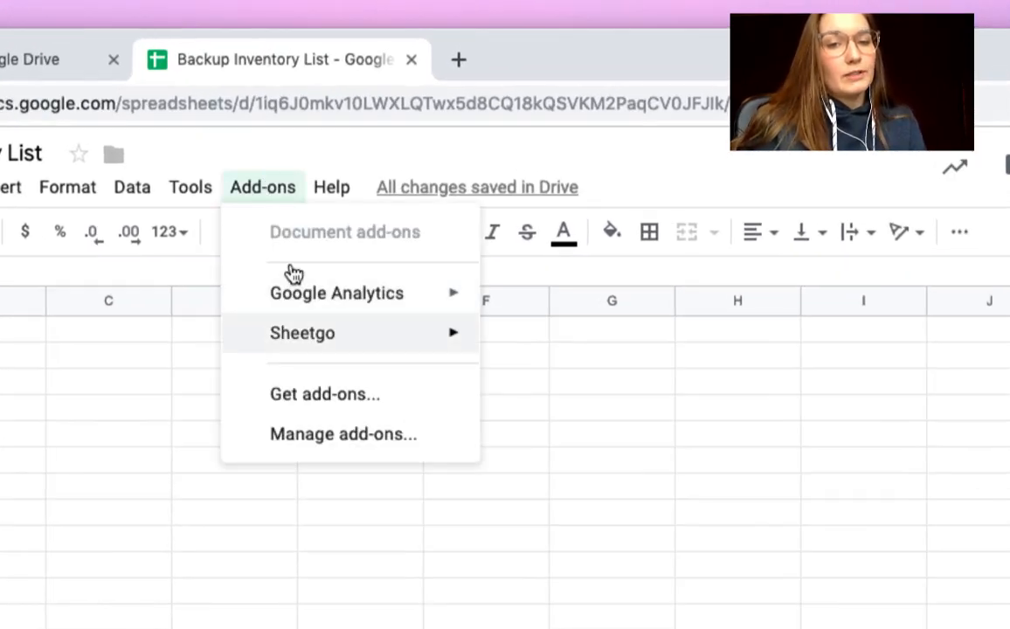
{"action": "left_click", "coordinate": [559, 340]}
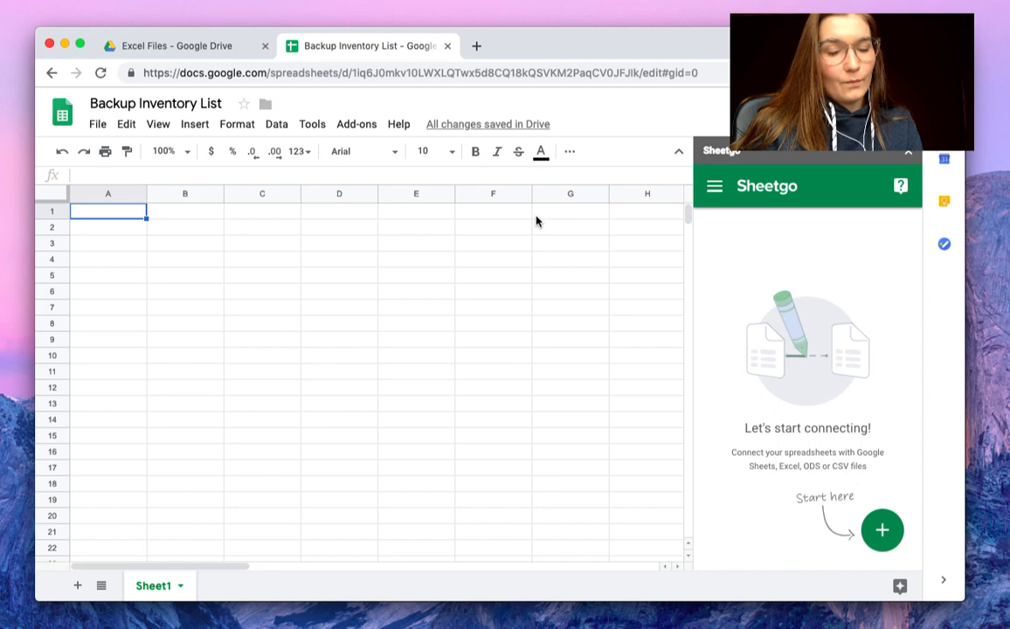
{"action": "mouse_move", "coordinate": [675, 290]}
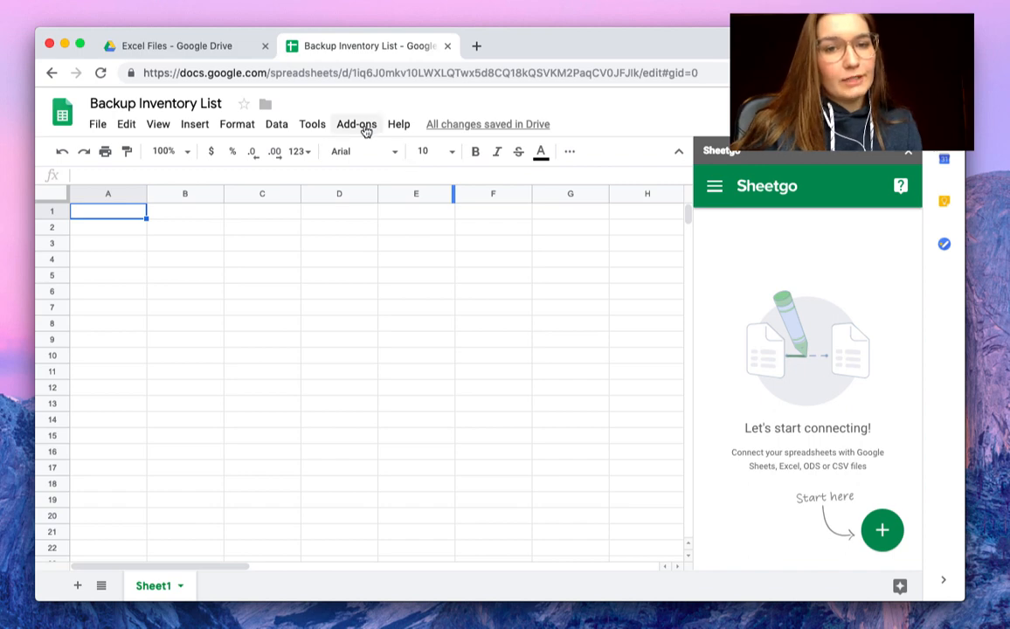
{"action": "left_click", "coordinate": [356, 122]}
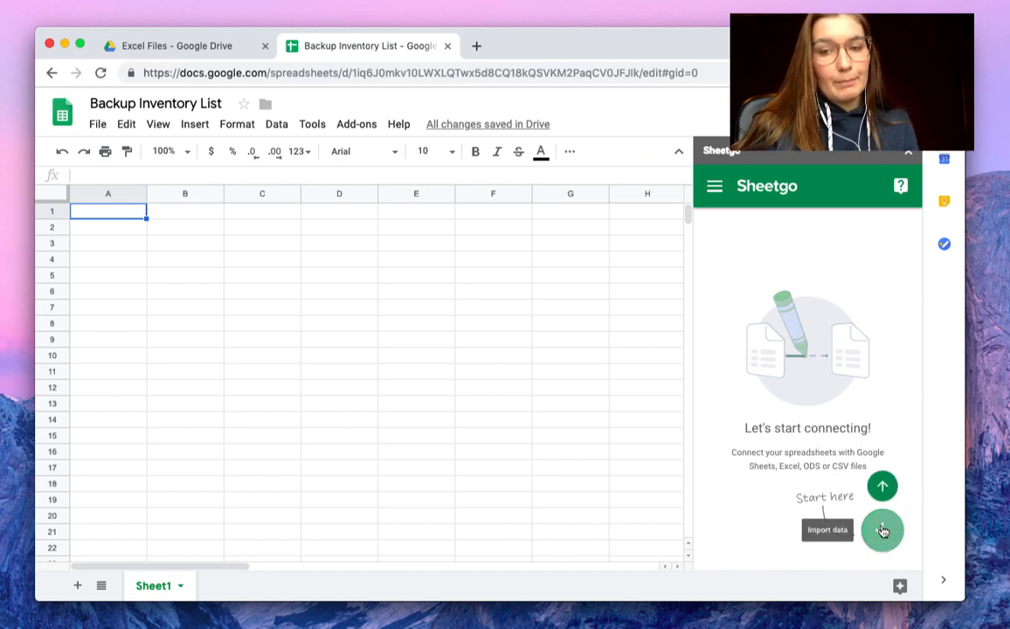
{"action": "left_click", "coordinate": [883, 532]}
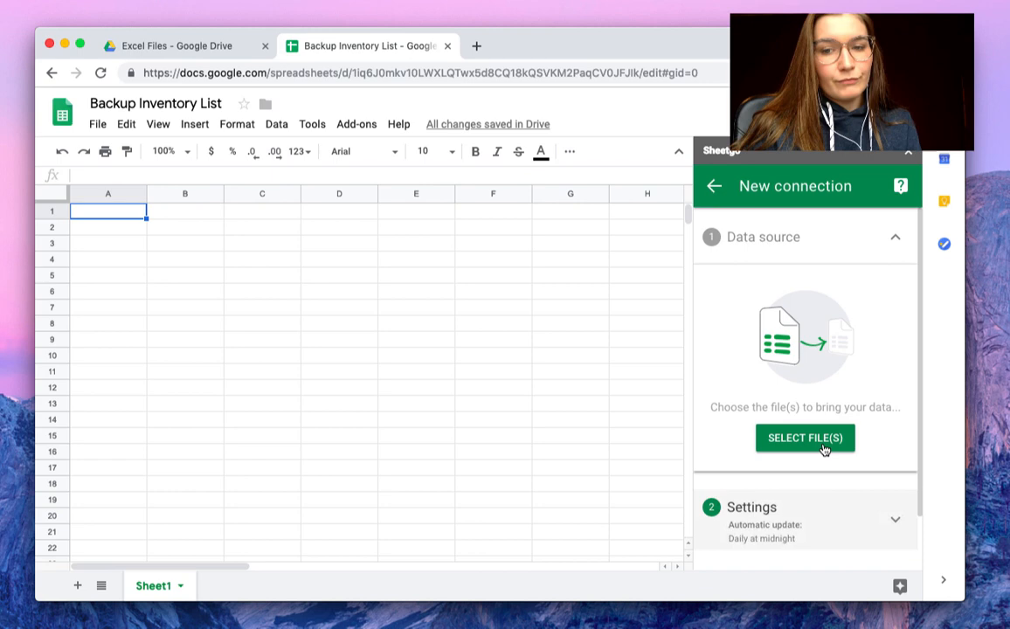
- Select Inventory List.xlsx as the source and enable appending data below previously imported data
{"action": "left_click", "coordinate": [806, 437]}
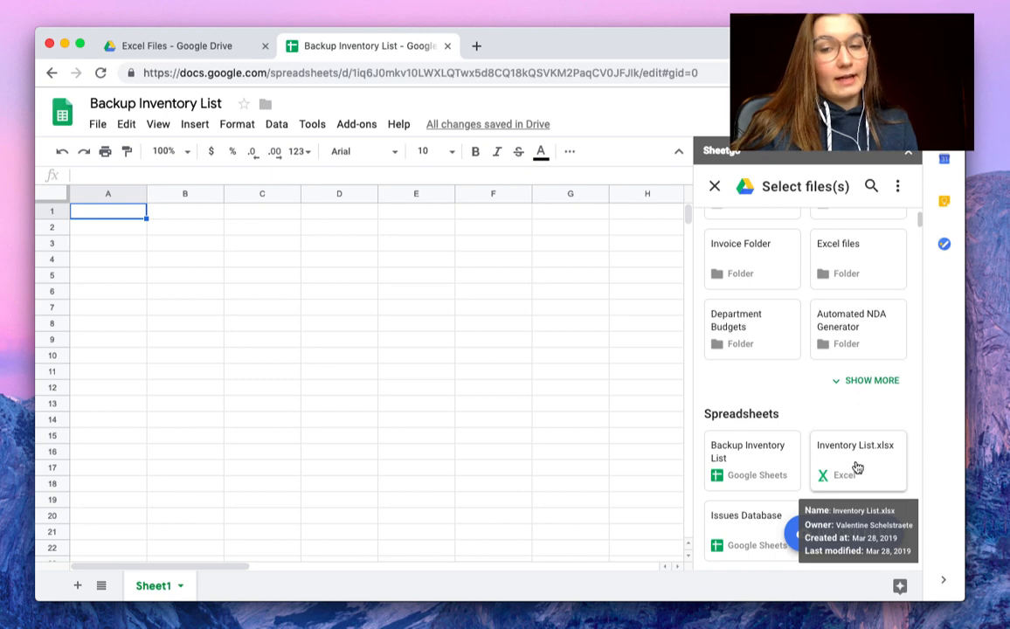
{"action": "left_click", "coordinate": [856, 462]}
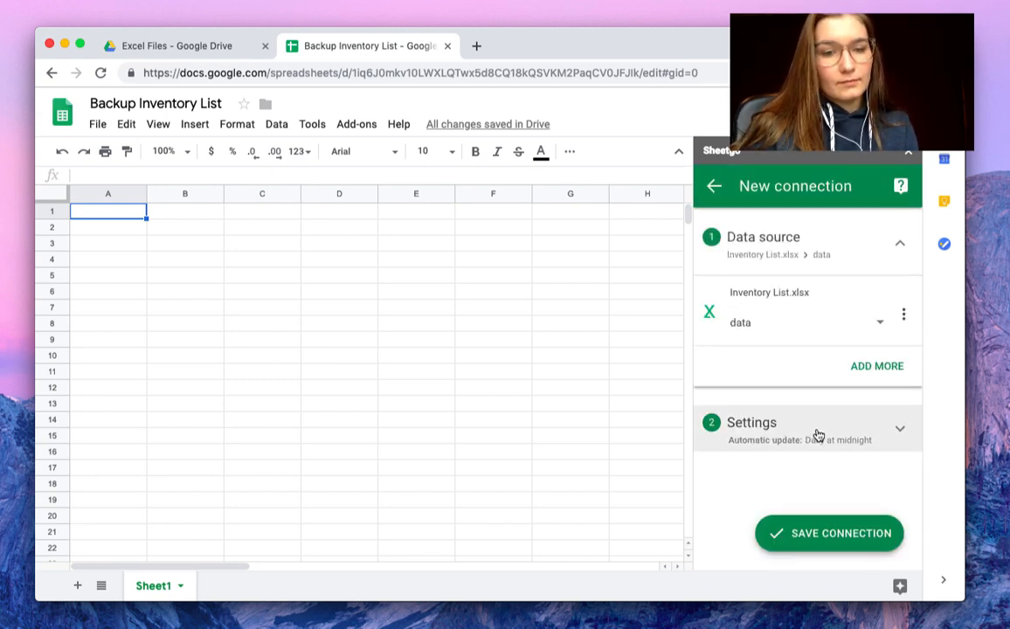
{"action": "left_click", "coordinate": [751, 422]}
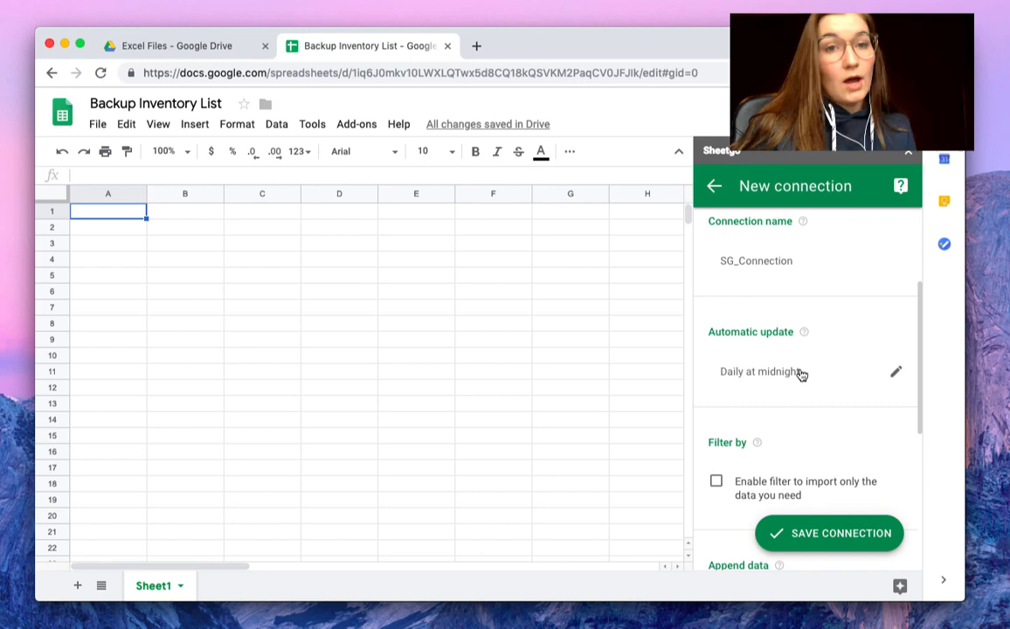
{"action": "scroll", "scroll_direction": "down", "scroll_amount": 3}
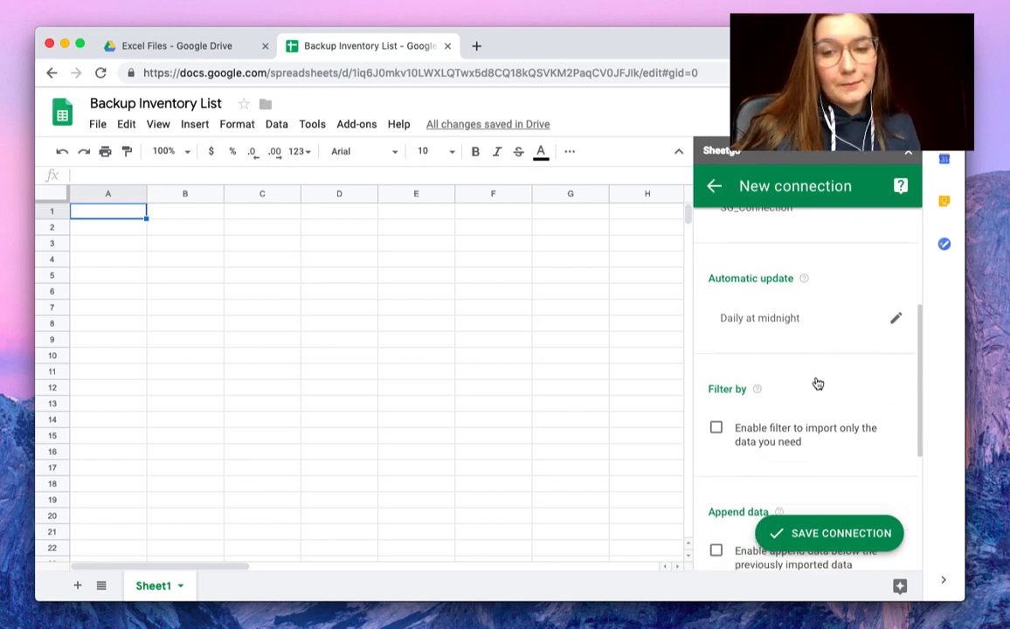
{"action": "scroll", "scroll_direction": "down", "scroll_amount": 3}
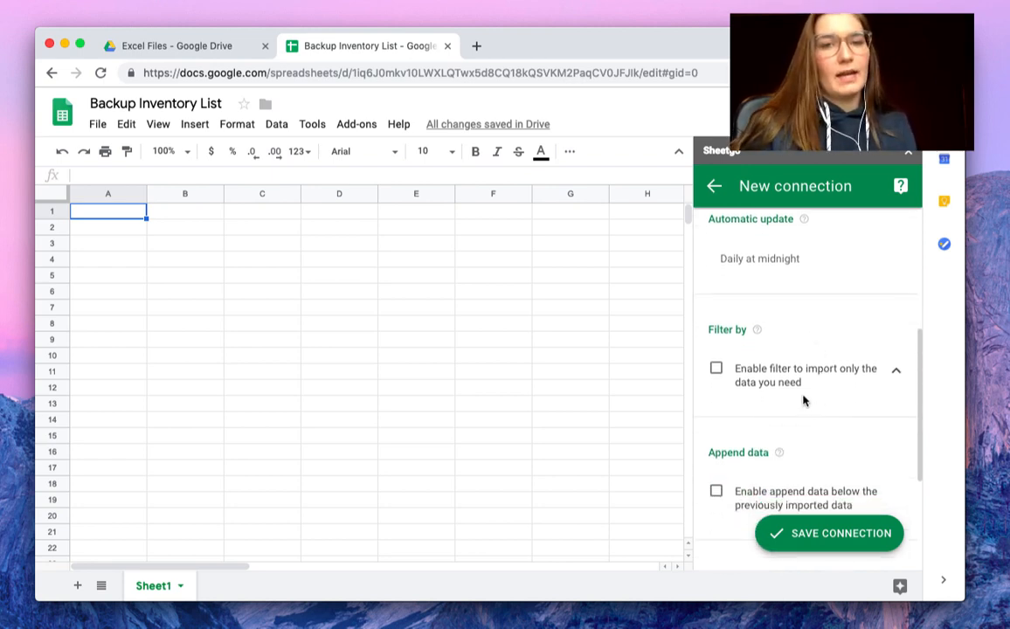
{"action": "scroll", "scroll_direction": "down", "scroll_amount": 3}
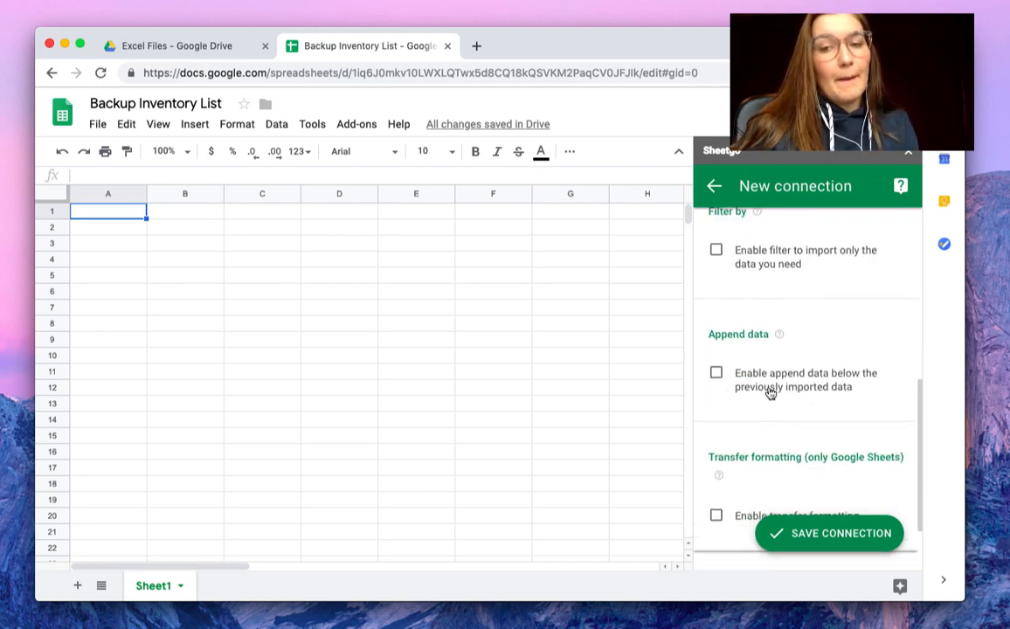
{"action": "left_click", "coordinate": [716, 372]}
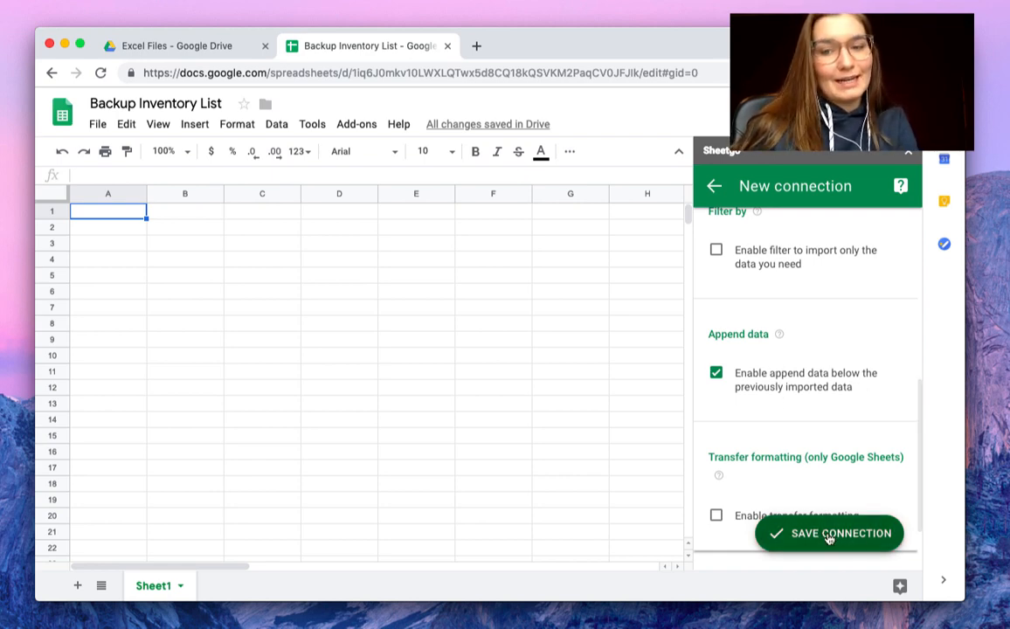
- Save the connection and view the imported inventory rows on the new SG_Connection tab
{"action": "left_click", "coordinate": [828, 533]}
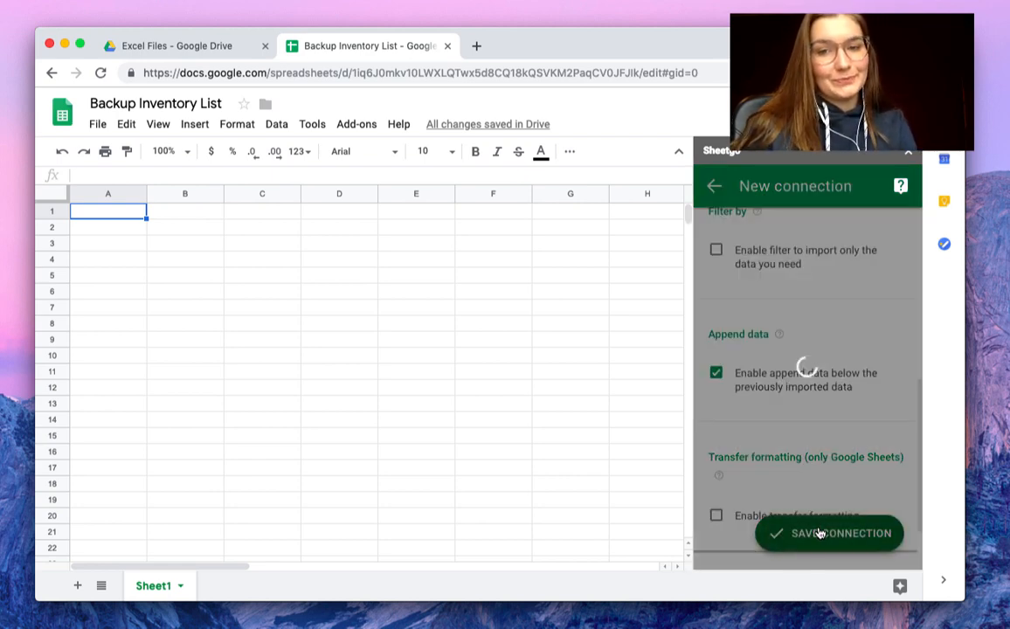
{"action": "left_click", "coordinate": [829, 533]}
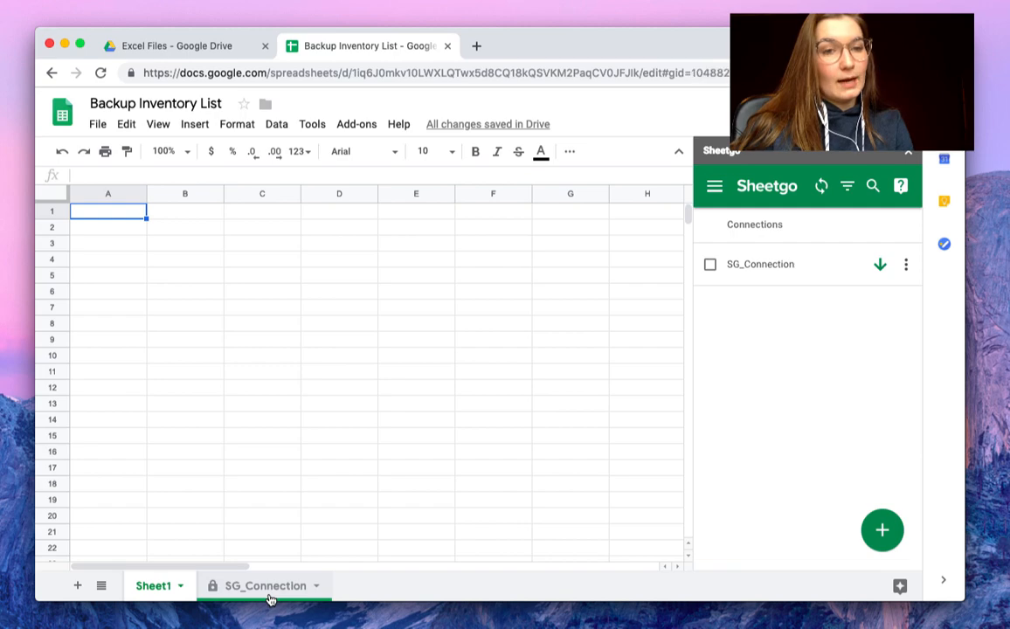
{"action": "left_click", "coordinate": [265, 585]}
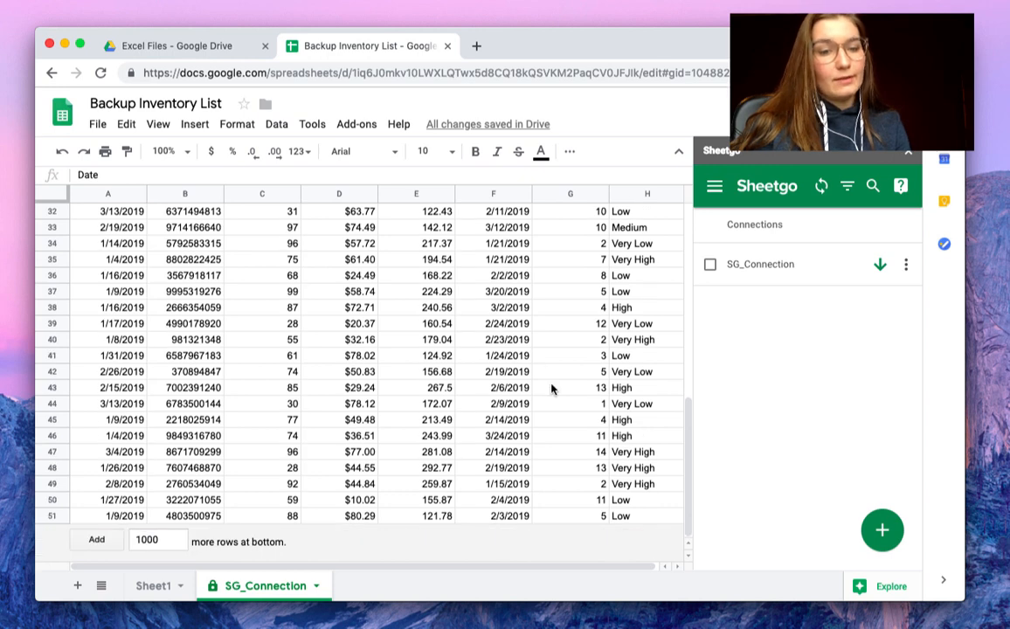
{"action": "mouse_move", "coordinate": [592, 426]}
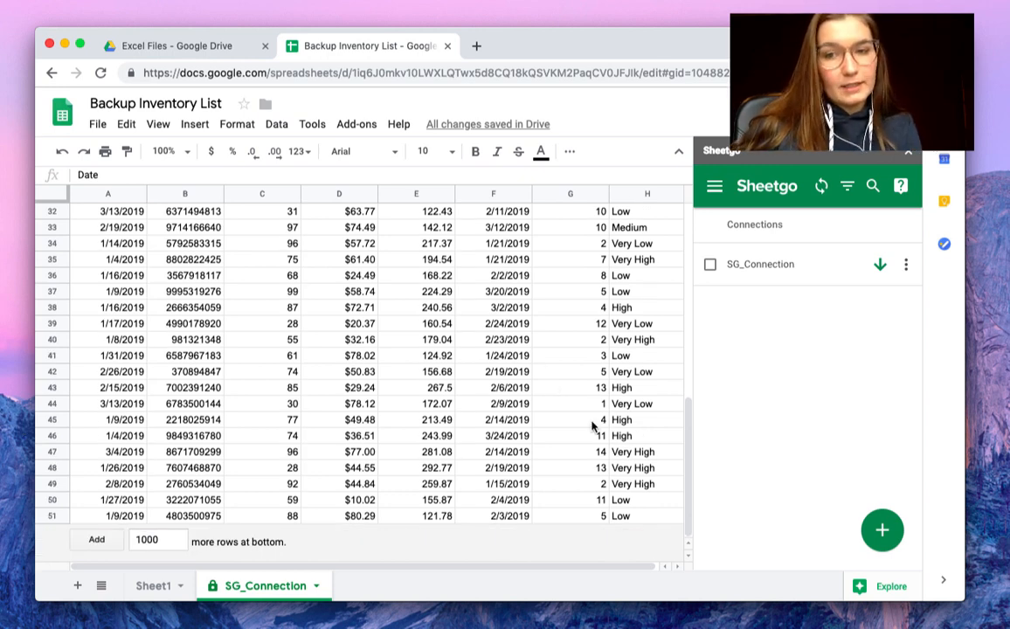
- Run a Sheetgo update of SG_Connection and check the second batch of rows appended past row 100
{"action": "left_click", "coordinate": [881, 263]}
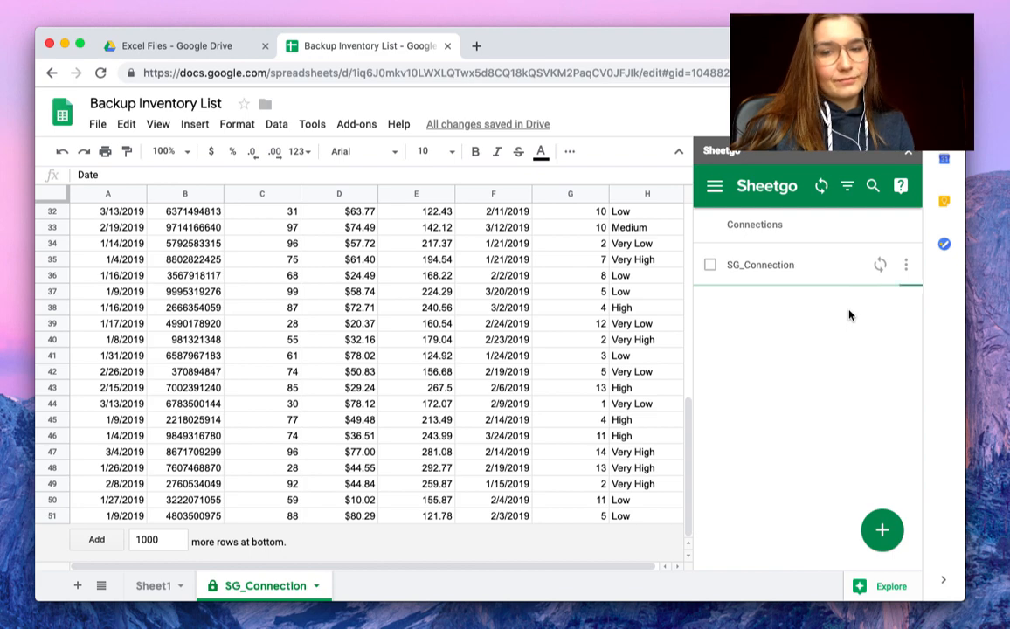
{"action": "scroll", "scroll_direction": "down", "scroll_amount": 3}
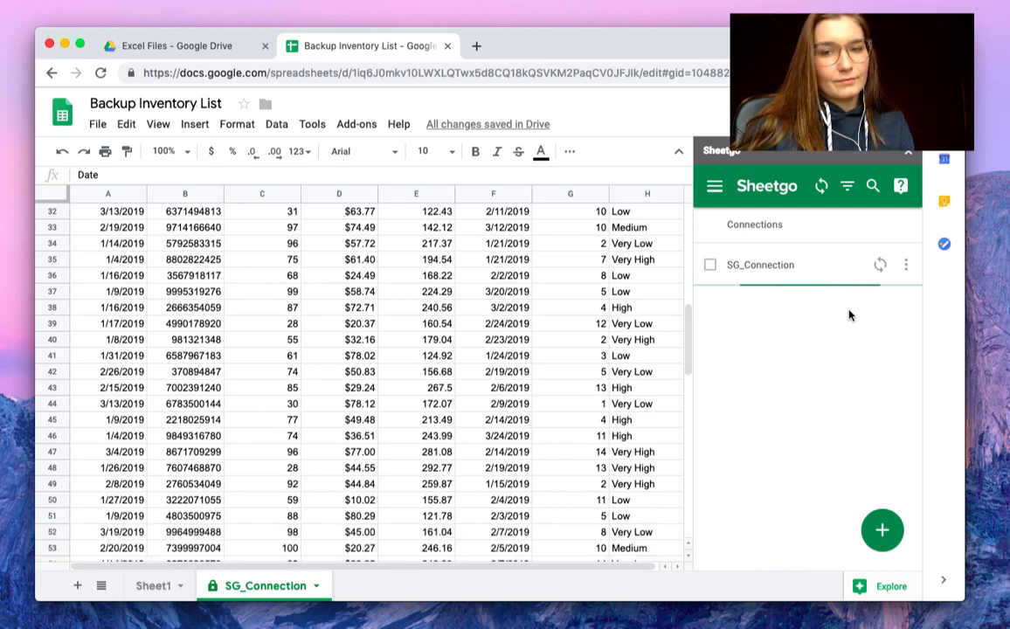
{"action": "left_click", "coordinate": [881, 264]}
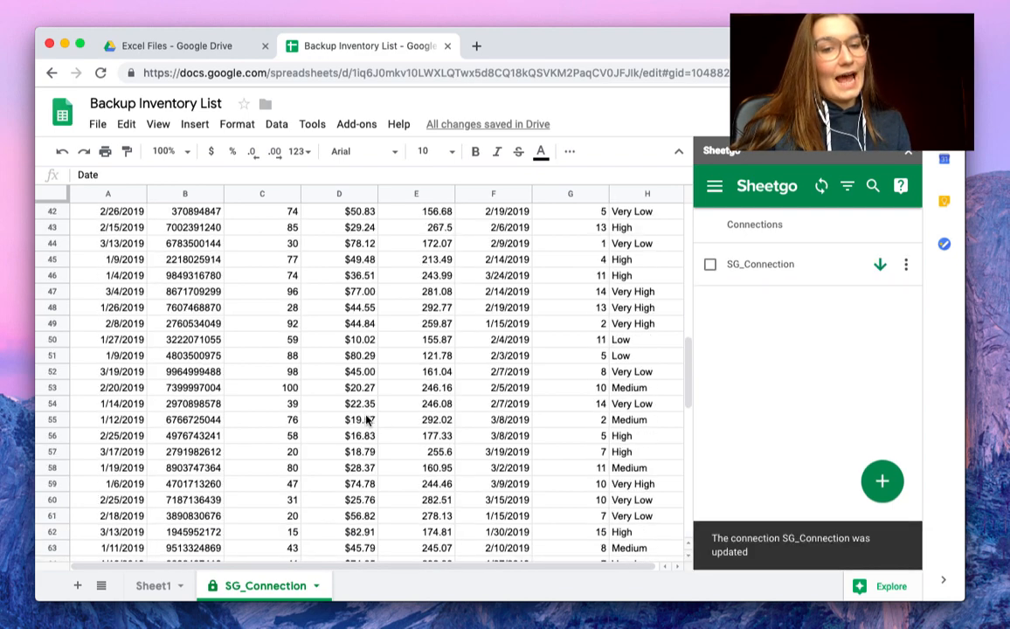
{"action": "scroll", "scroll_direction": "down", "scroll_amount": 3}
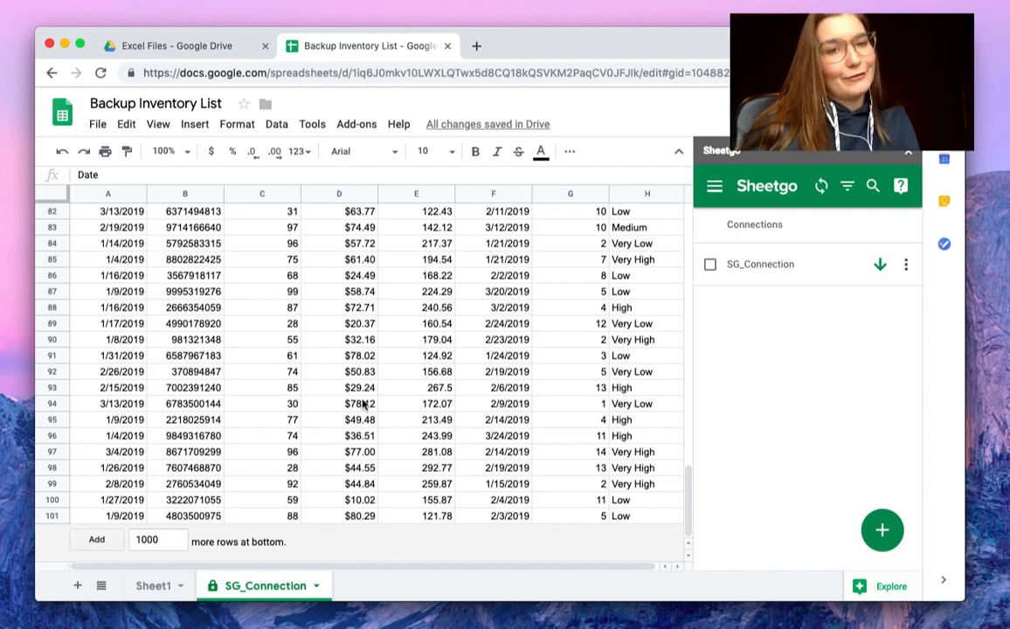
{"action": "mouse_move", "coordinate": [377, 402]}
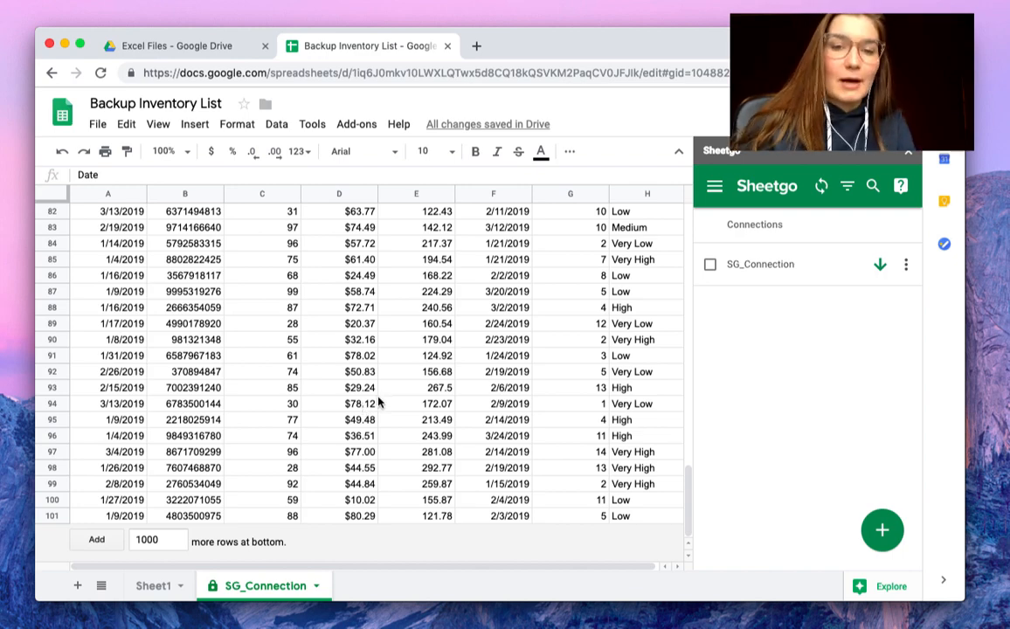
{"action": "scroll", "scroll_direction": "up", "scroll_amount": 3}
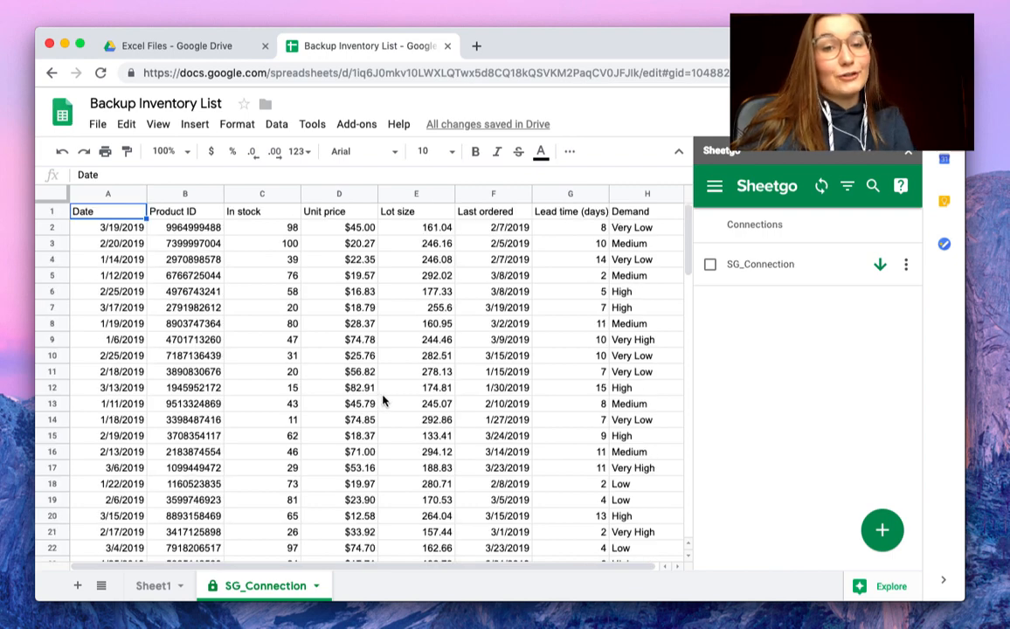